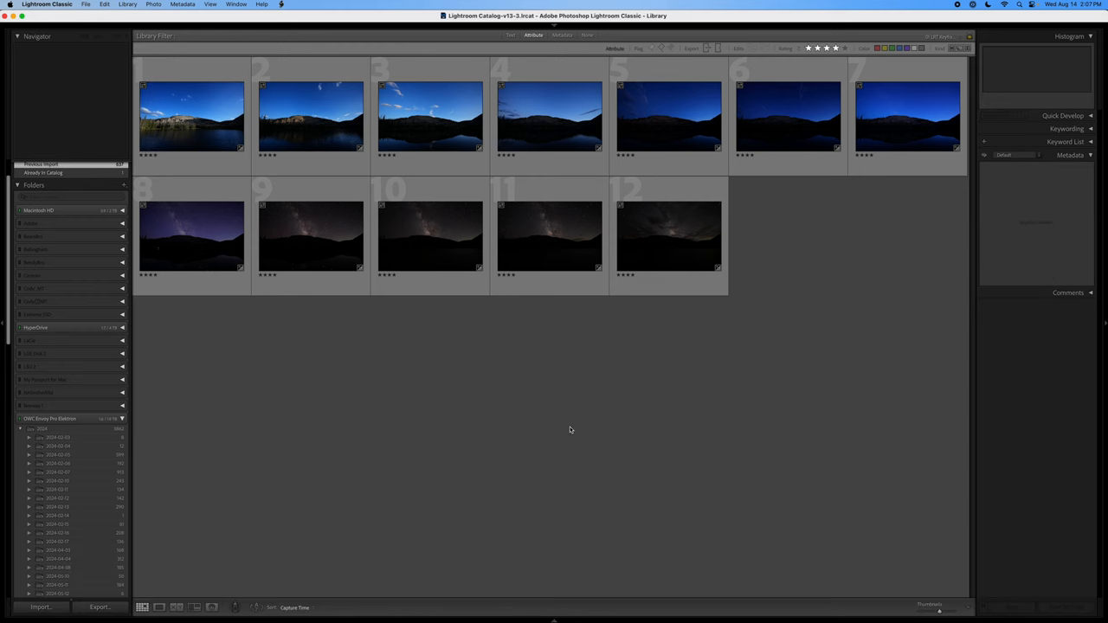
- Open the first mountain lake keyframe from the Library grid in Develop
click(191, 119)
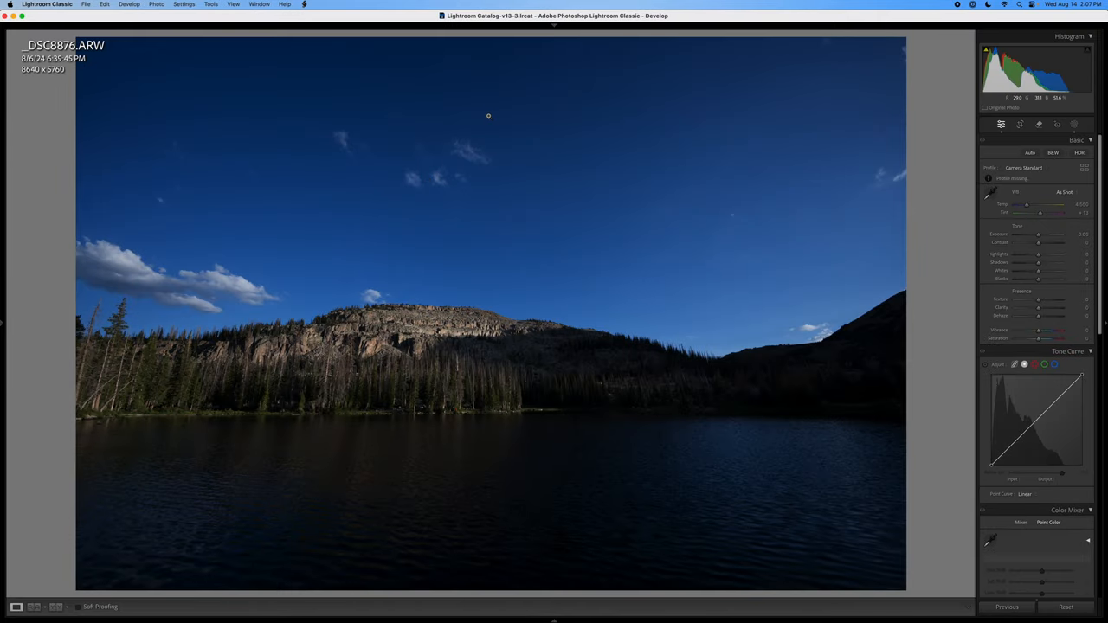
- Set Shadows to +69, Highlights to -67 and Contrast to +17
drag(1038, 262, 1052, 262)
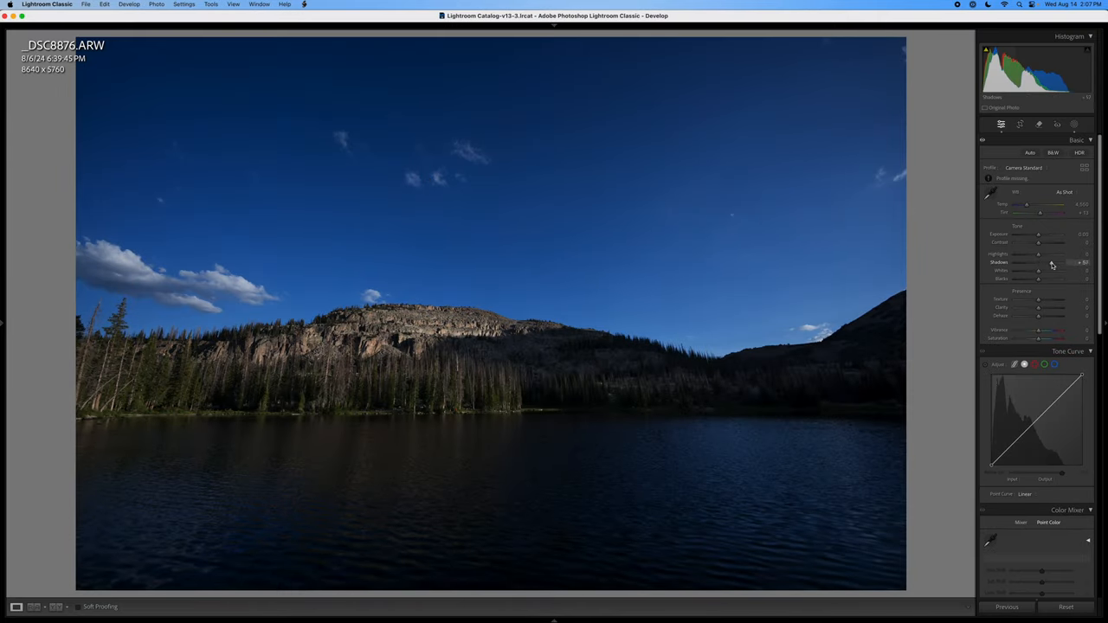
drag(1054, 254, 1021, 253)
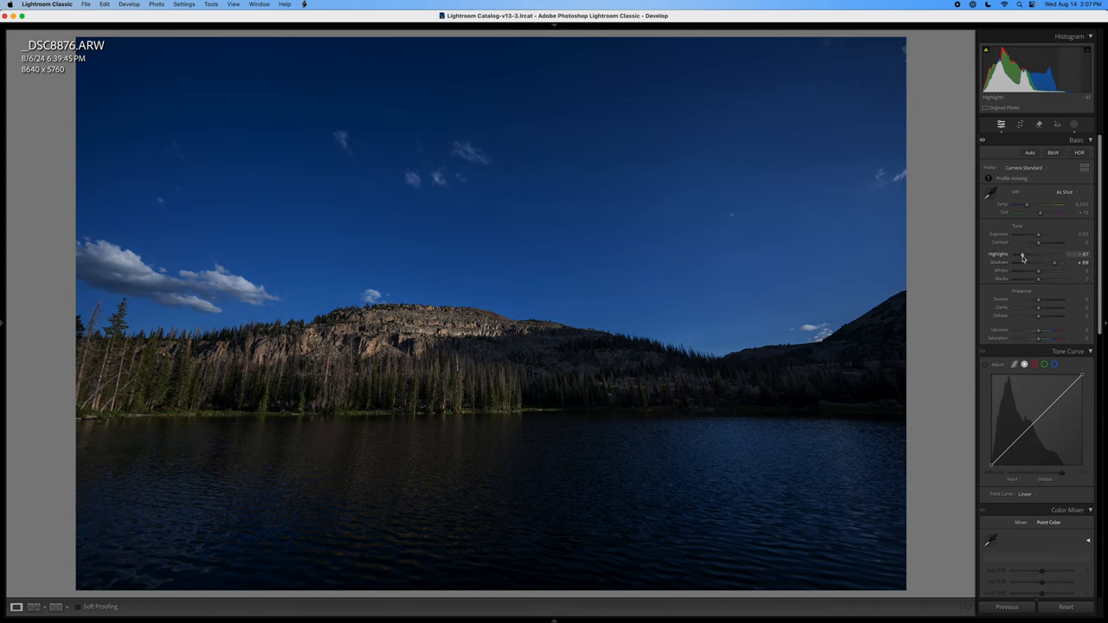
key(brightness_up)
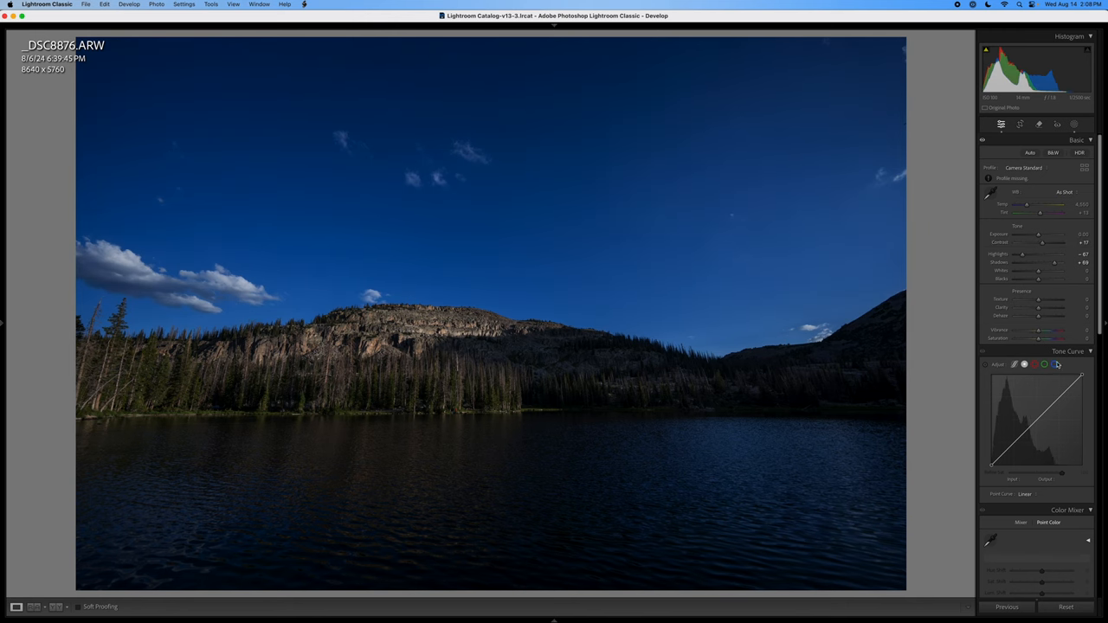
- Set Vibrance +43, Saturation +8, Temp 6,804 and Tint +19
drag(1043, 337, 1047, 338)
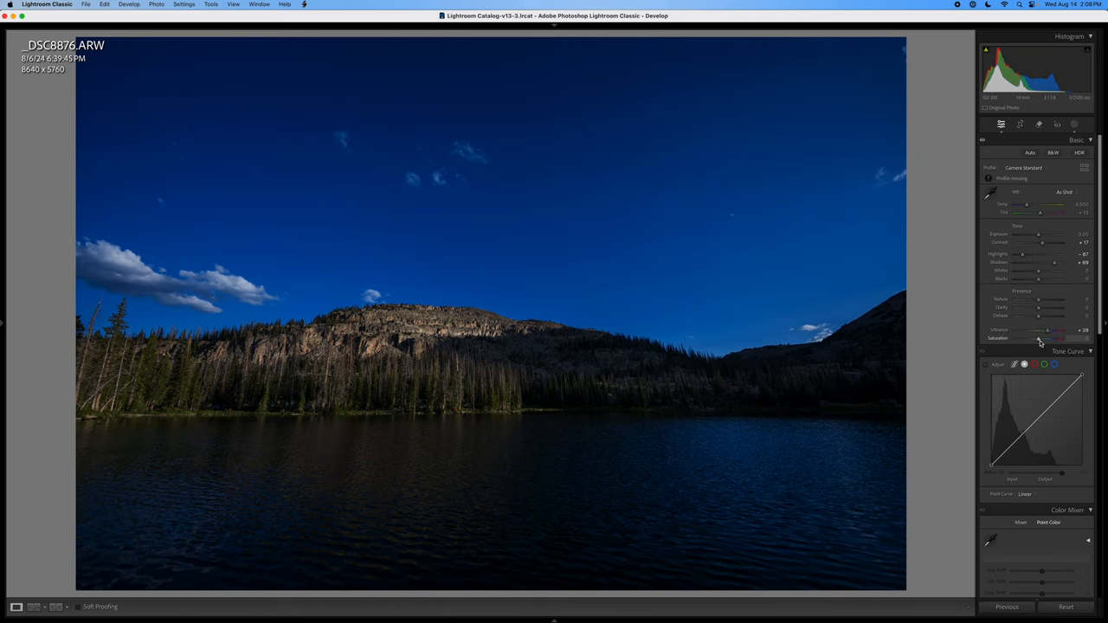
drag(1048, 339, 1056, 339)
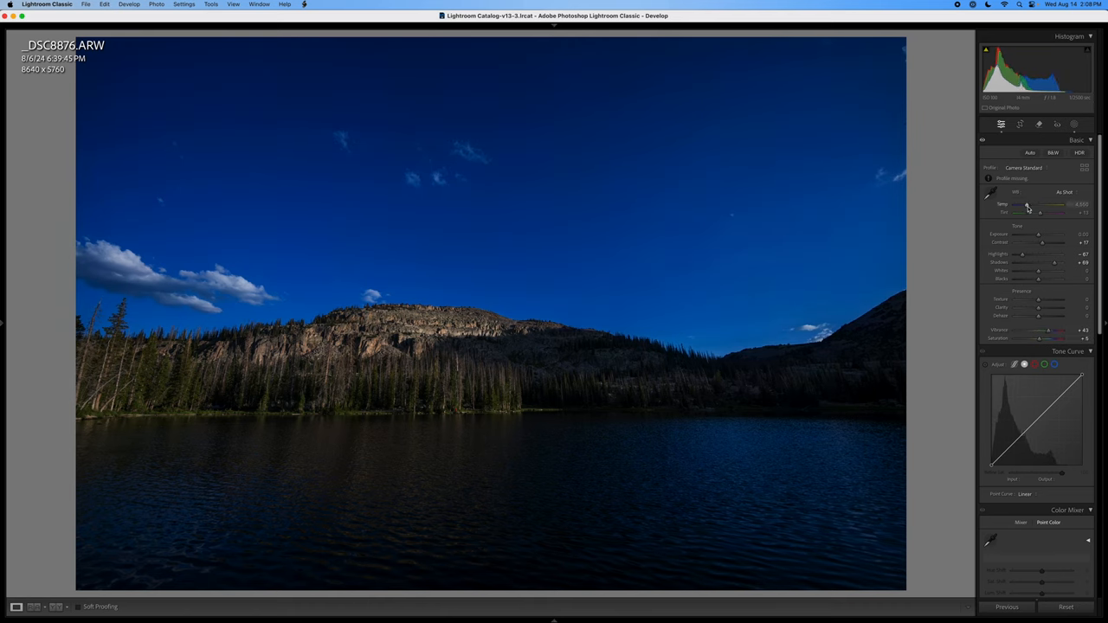
drag(1060, 210, 1035, 210)
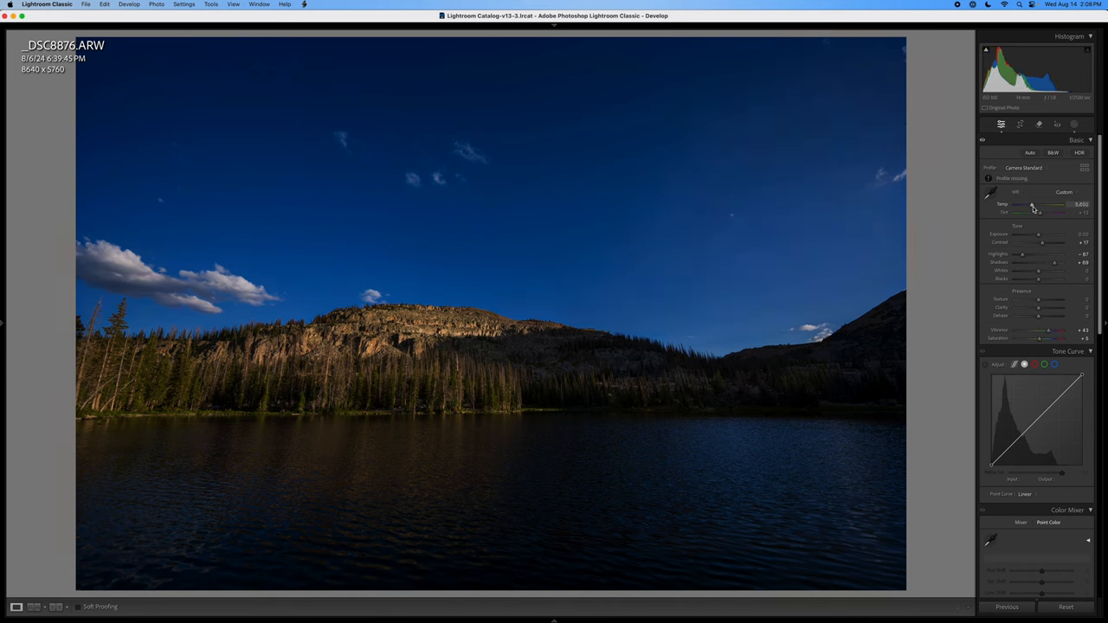
drag(1033, 205, 1033, 205)
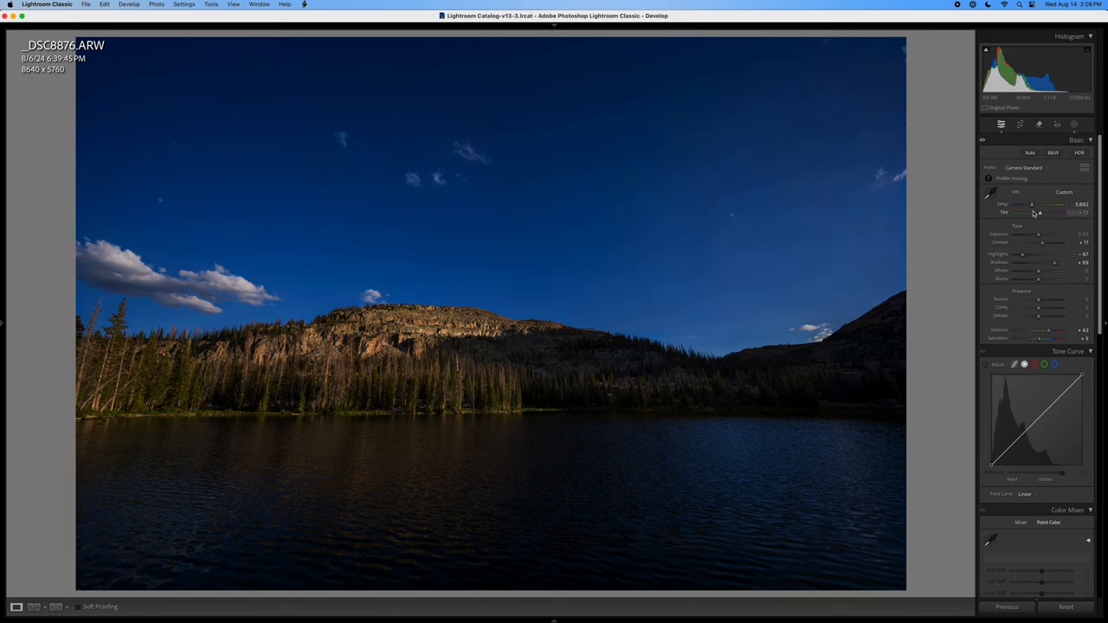
mouse_move(1021, 213)
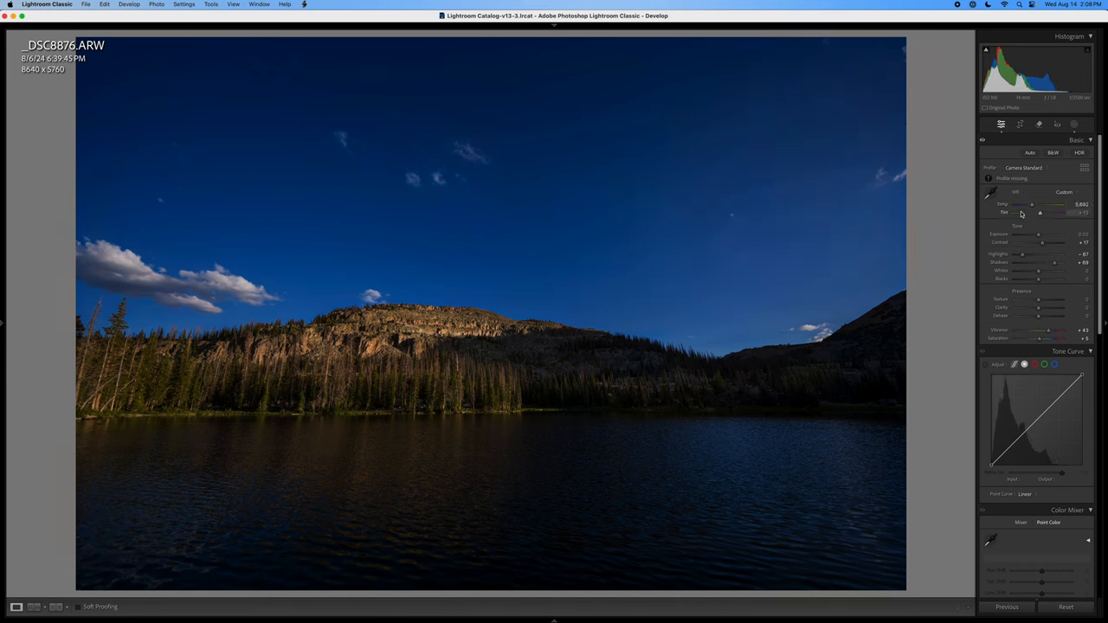
drag(1032, 205, 1036, 204)
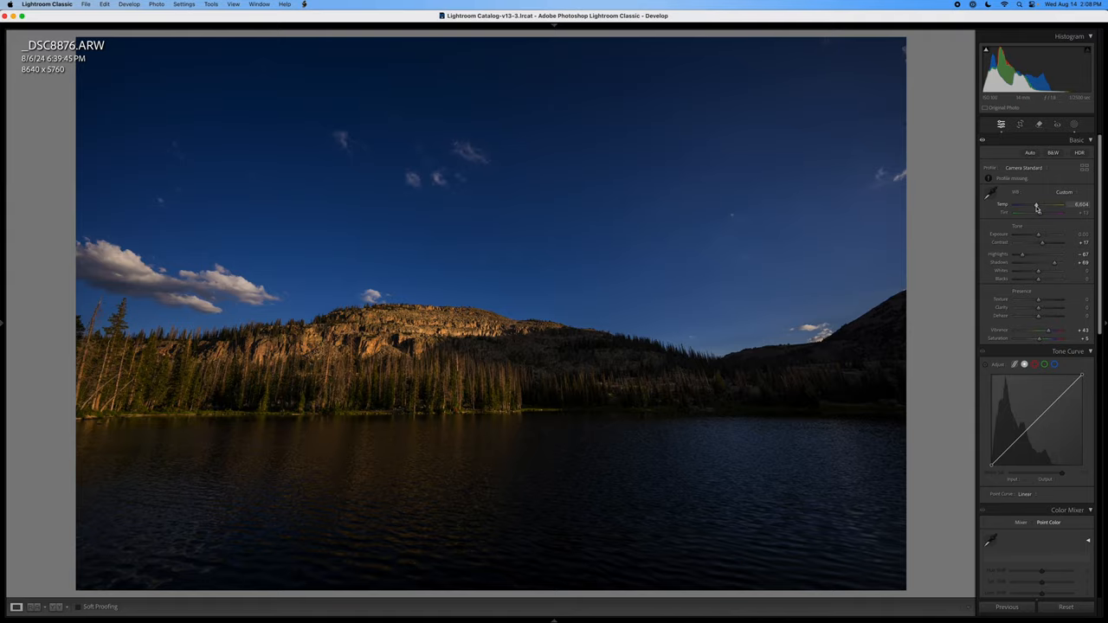
drag(1037, 213, 1043, 213)
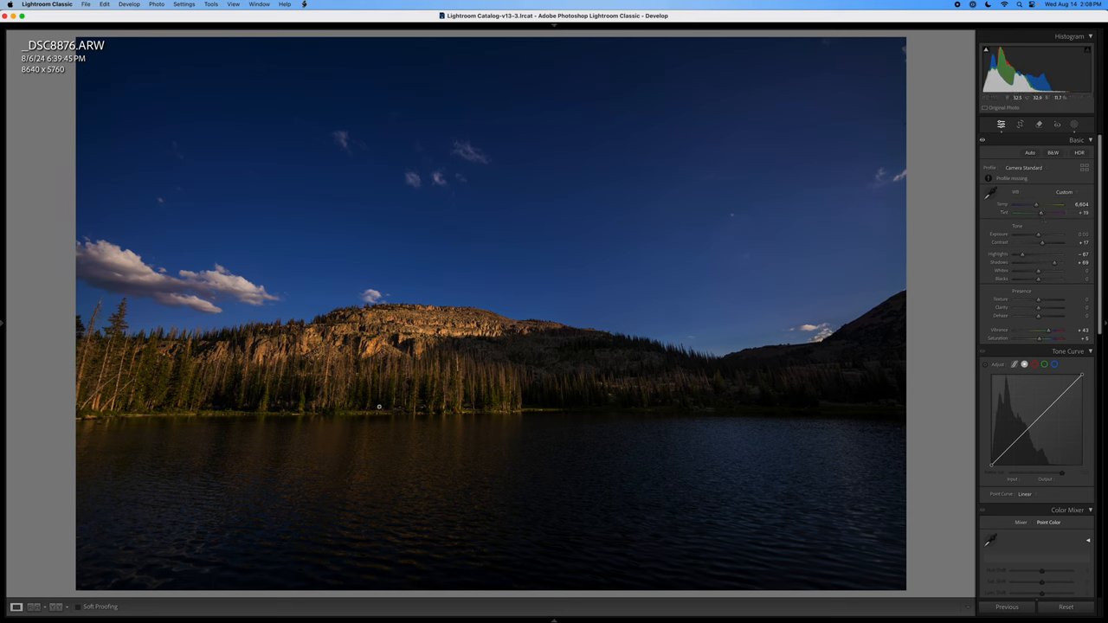
mouse_move(406, 442)
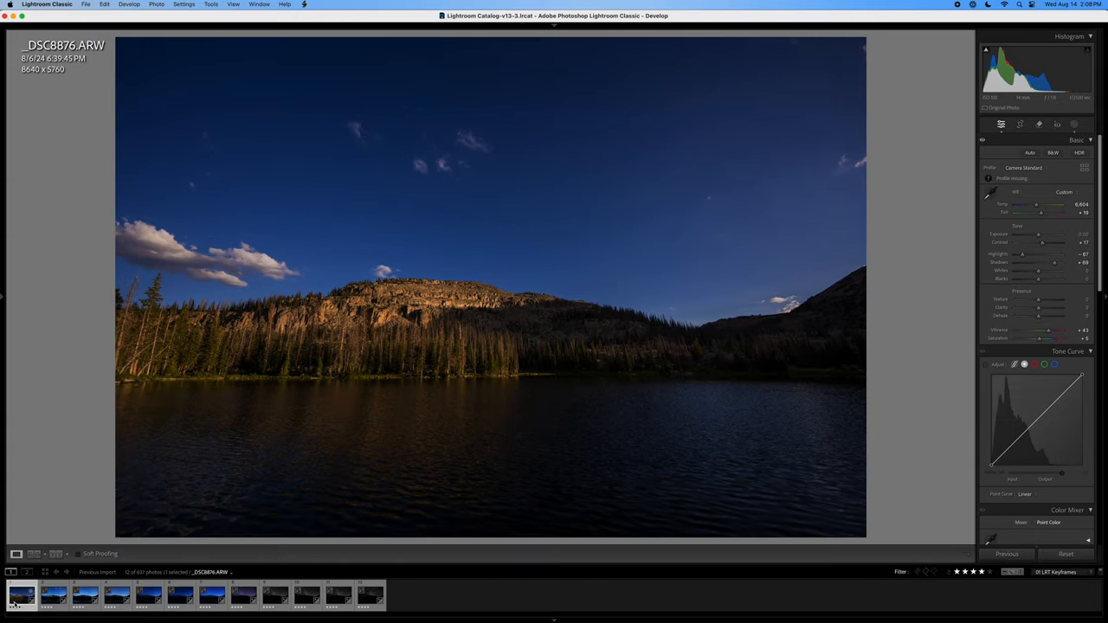
- Shift-select filmstrip photos 1 through 4
click(116, 594)
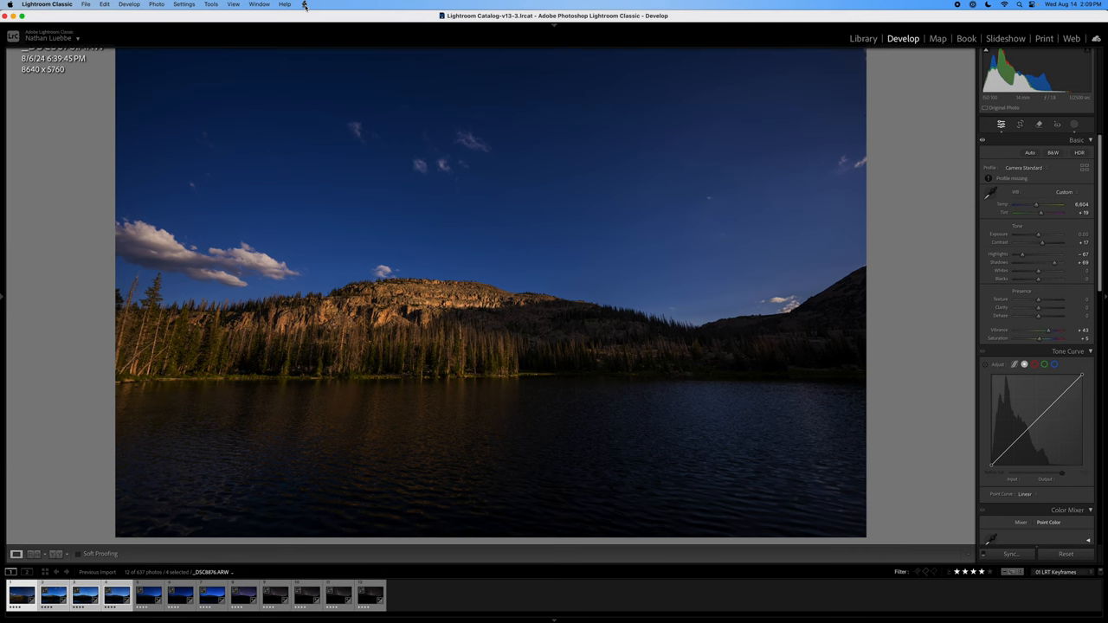
- Run the '01 LRTimelapse Sync Keyframes' script from the Scripts menu
click(304, 5)
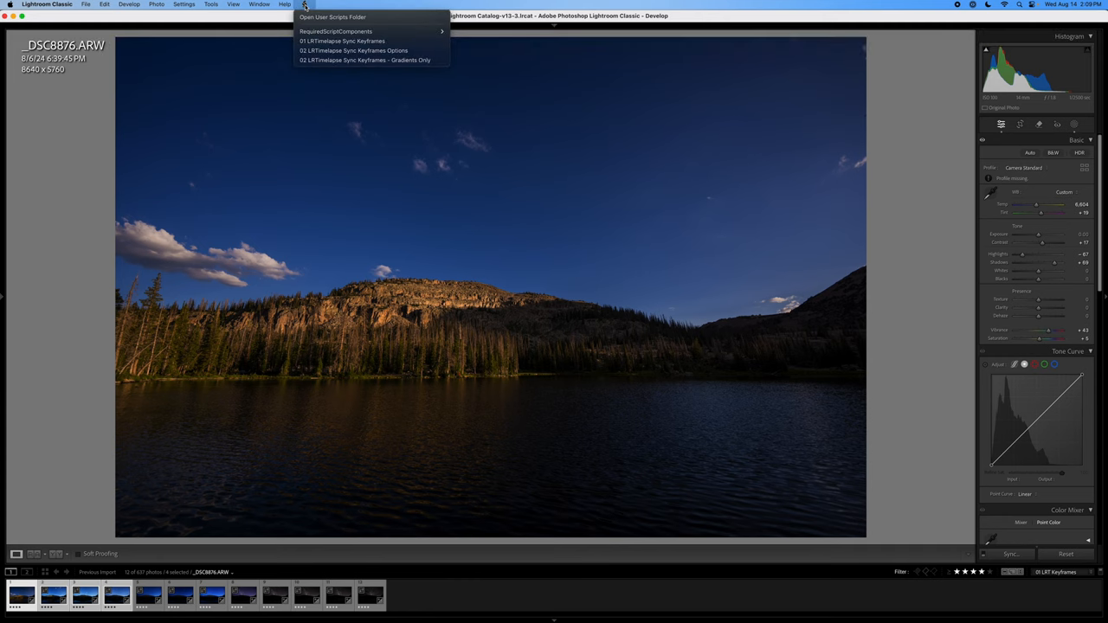
mouse_move(373, 41)
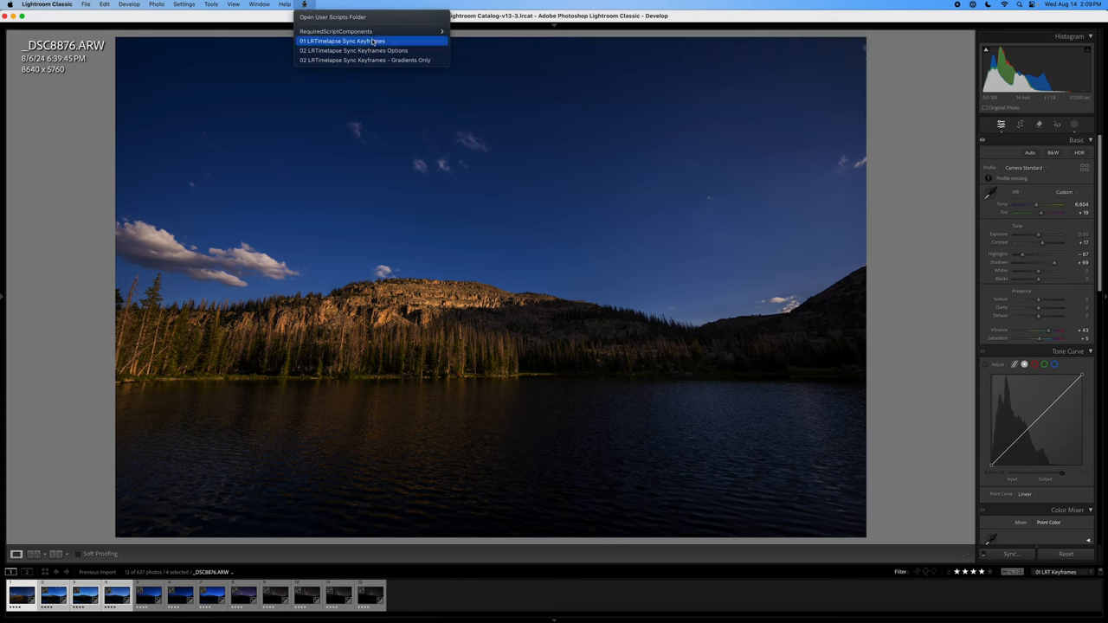
click(341, 41)
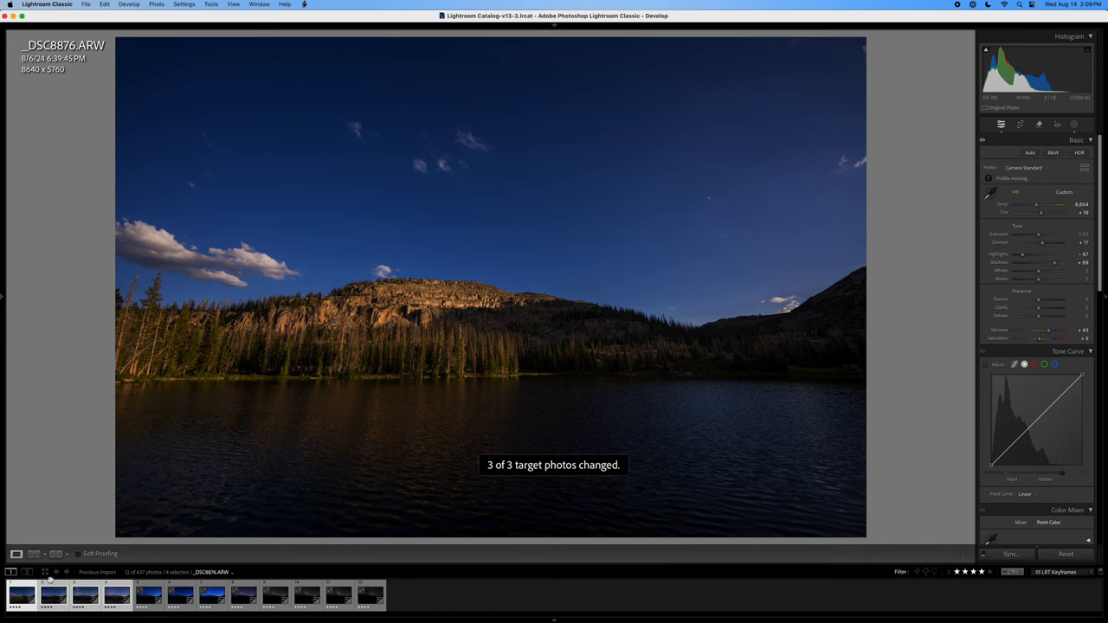
- Review keyframes 2, 3 and 4, then nudge photo 2's Temp to 6,815
click(53, 593)
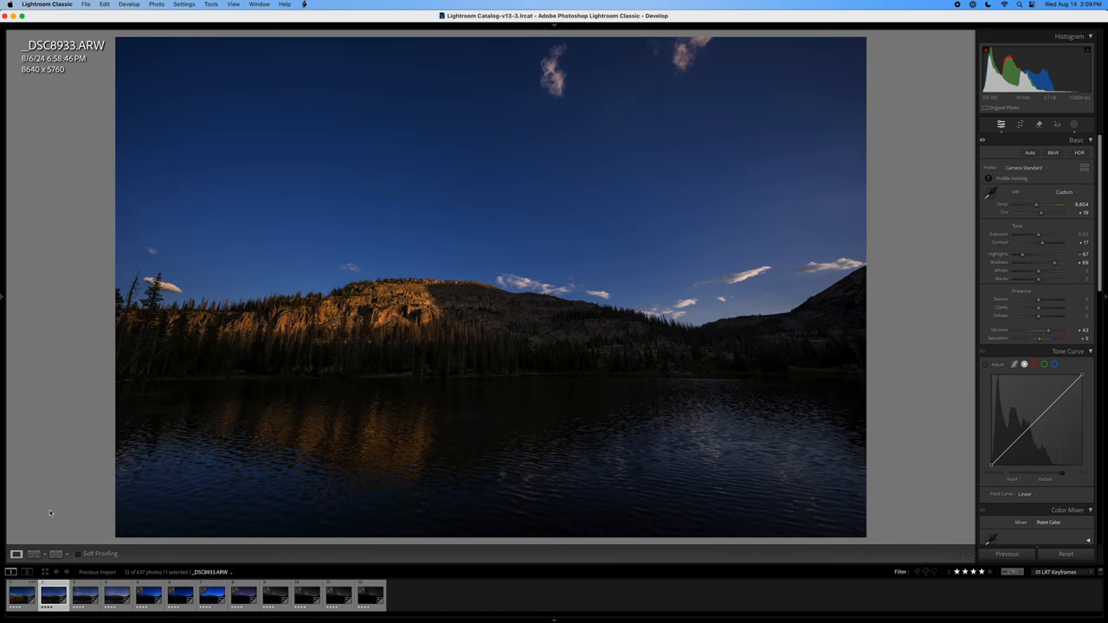
click(84, 593)
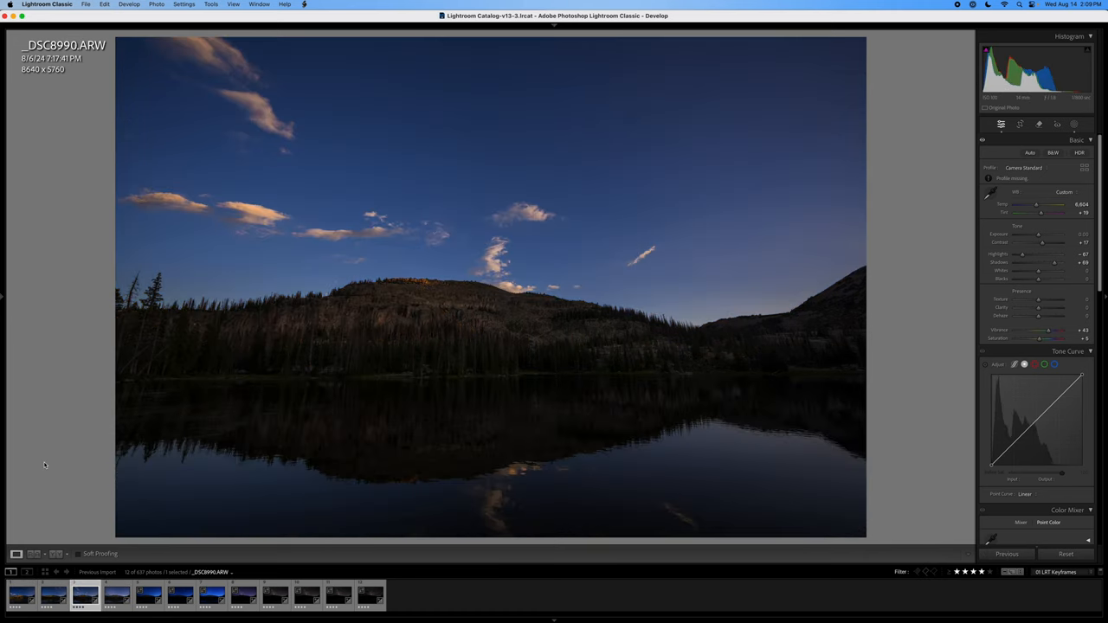
click(117, 593)
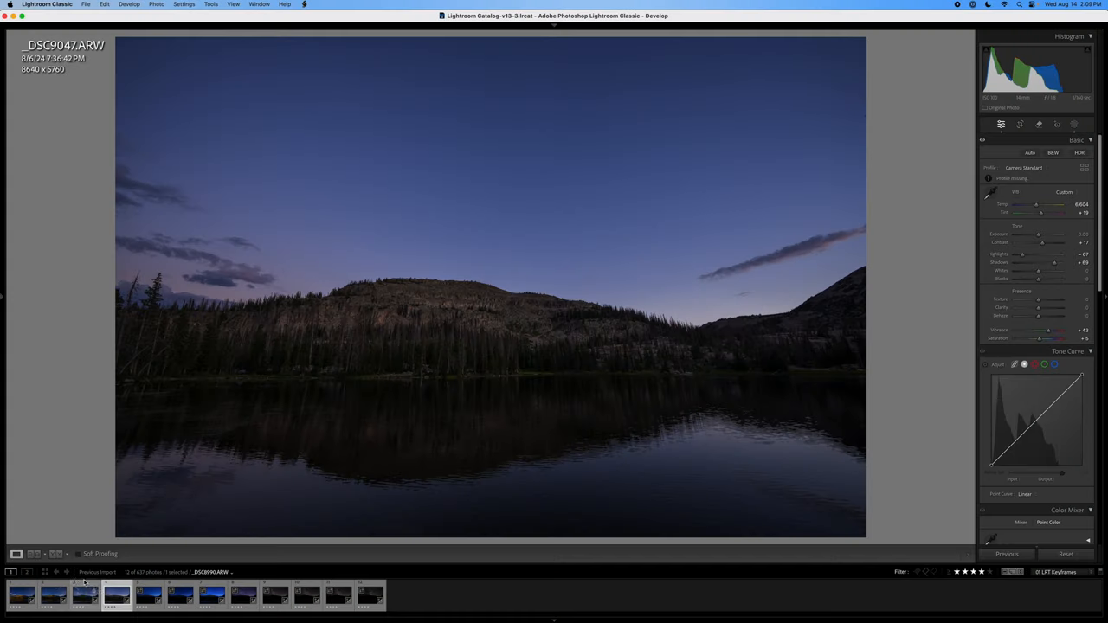
click(53, 594)
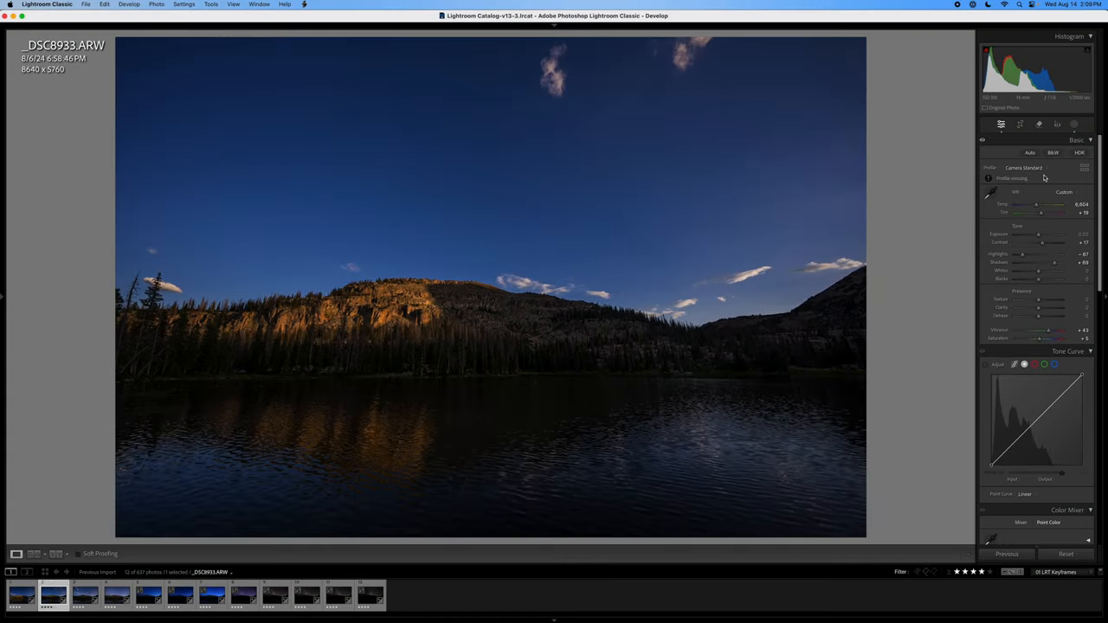
drag(1036, 205, 1039, 205)
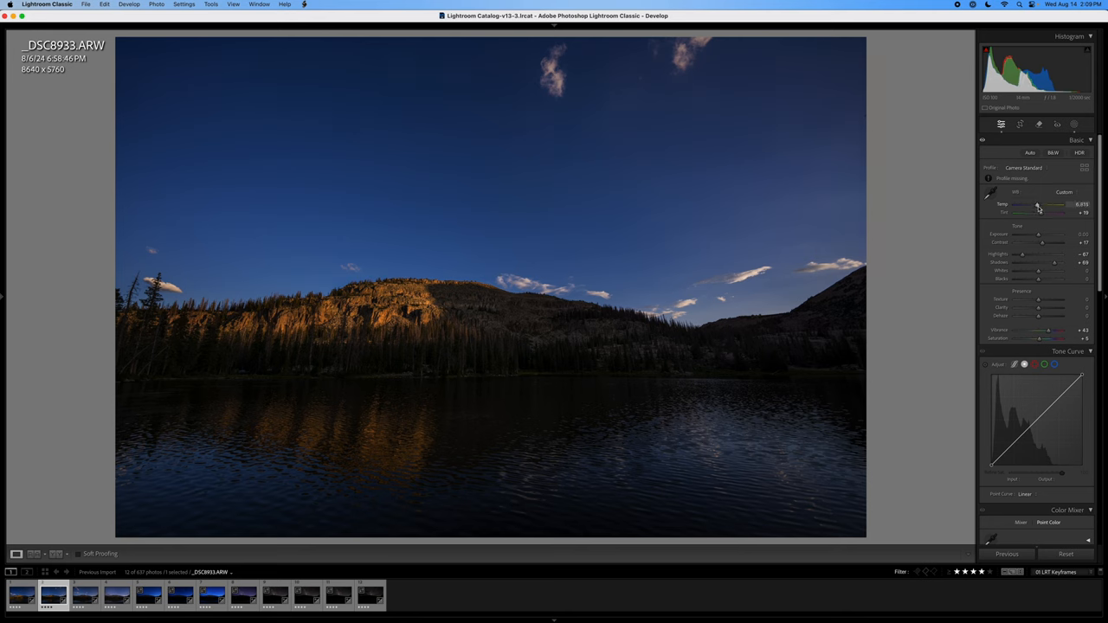